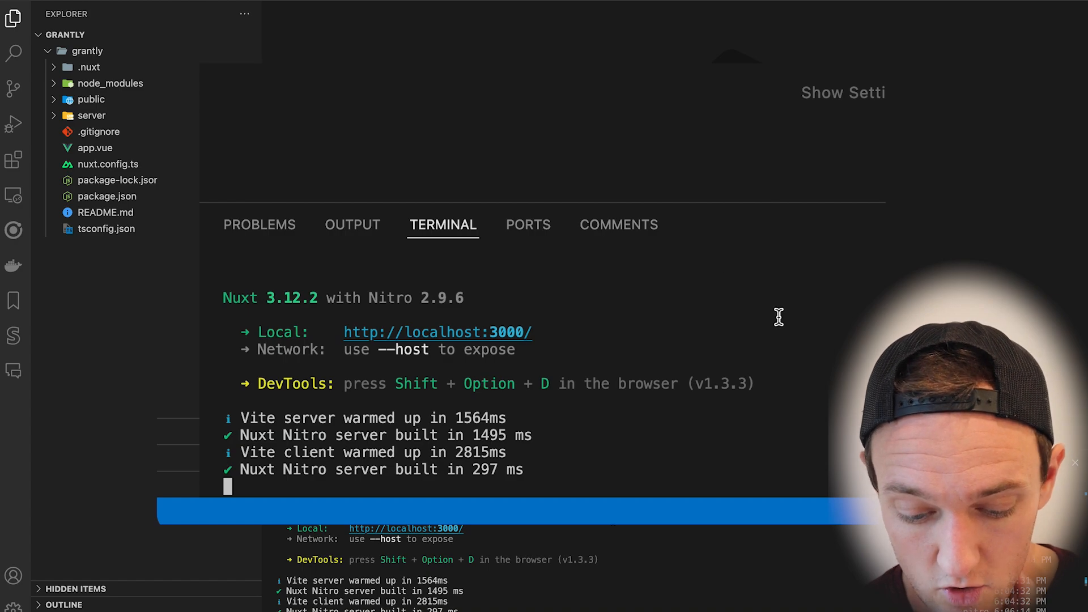
- Install the simple-robots module by running npx nuxi@latest module add simple-robots
text(npx nuxi@latest module add simple-robots)
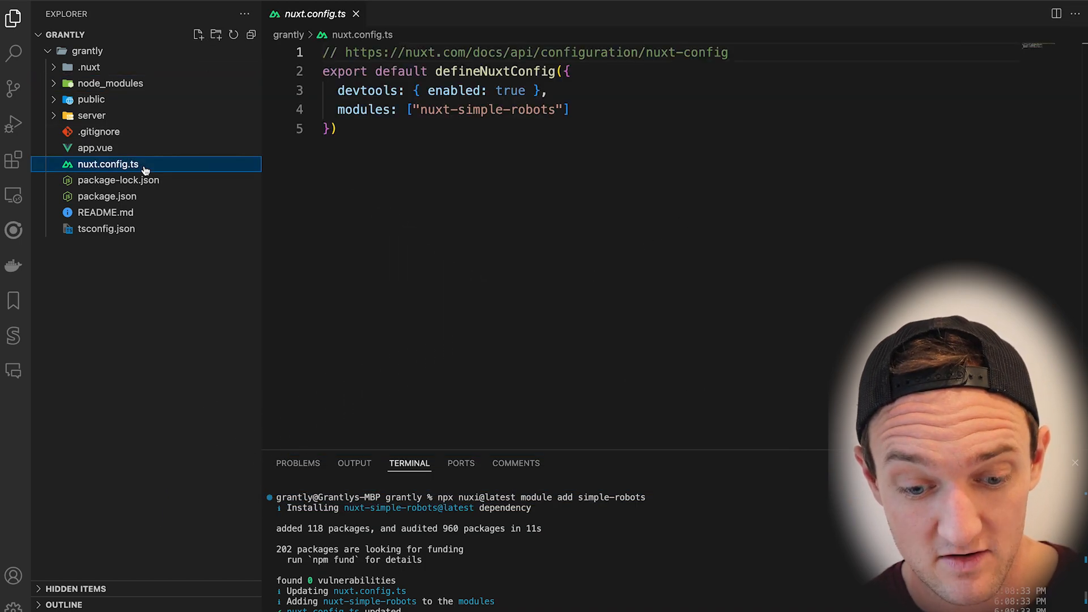
click(338, 127)
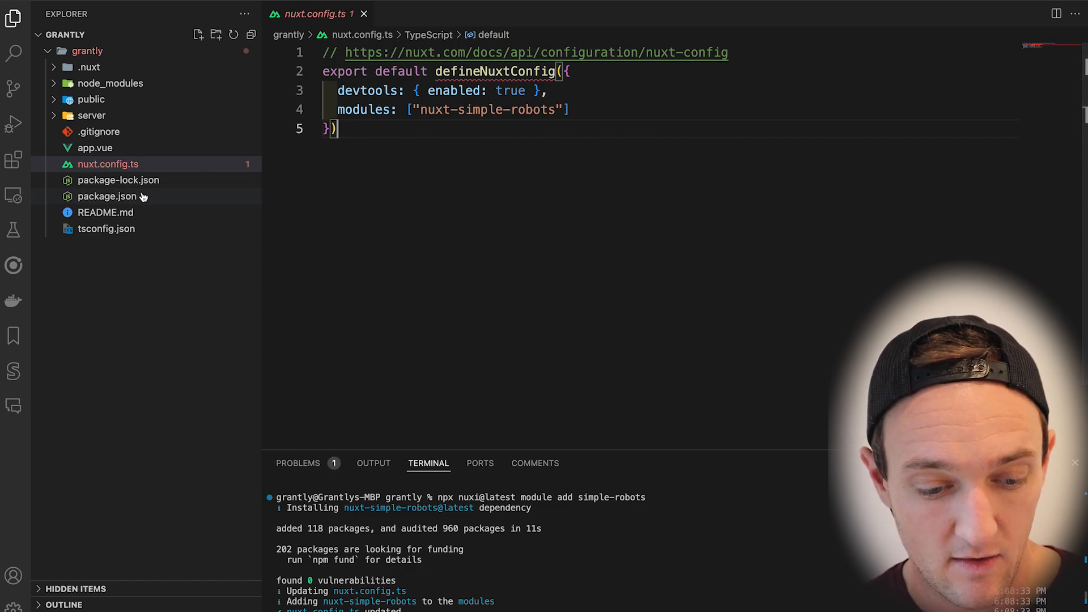
click(107, 195)
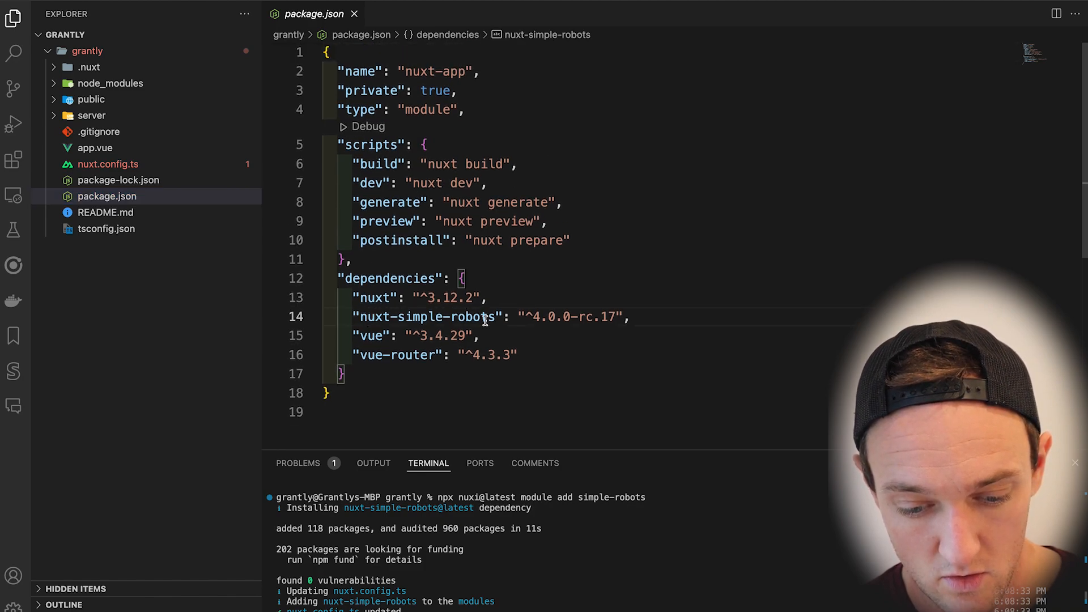
mouse_move(589, 384)
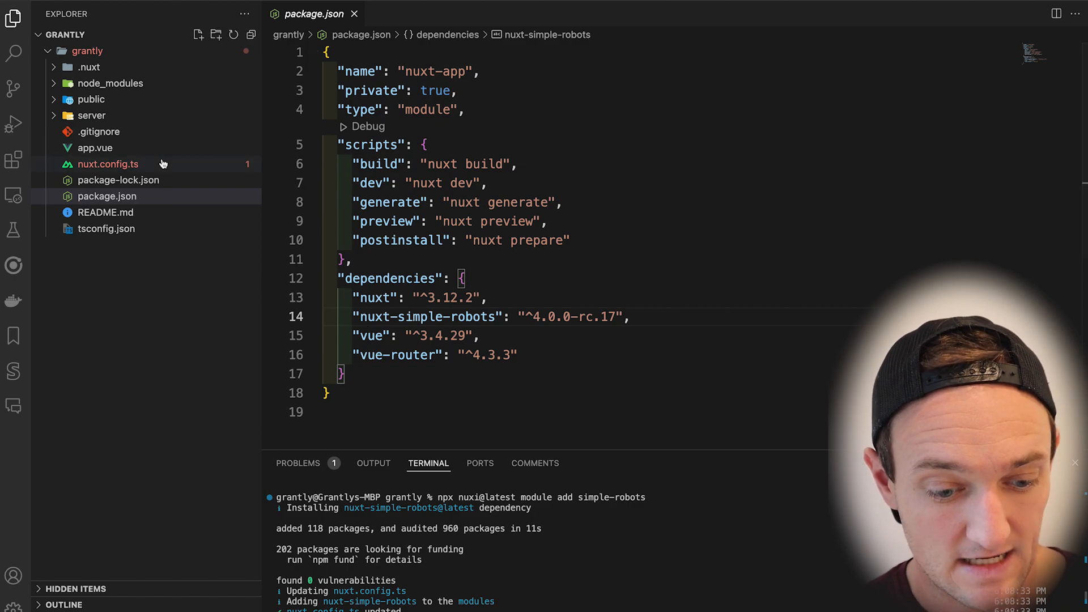
click(108, 164)
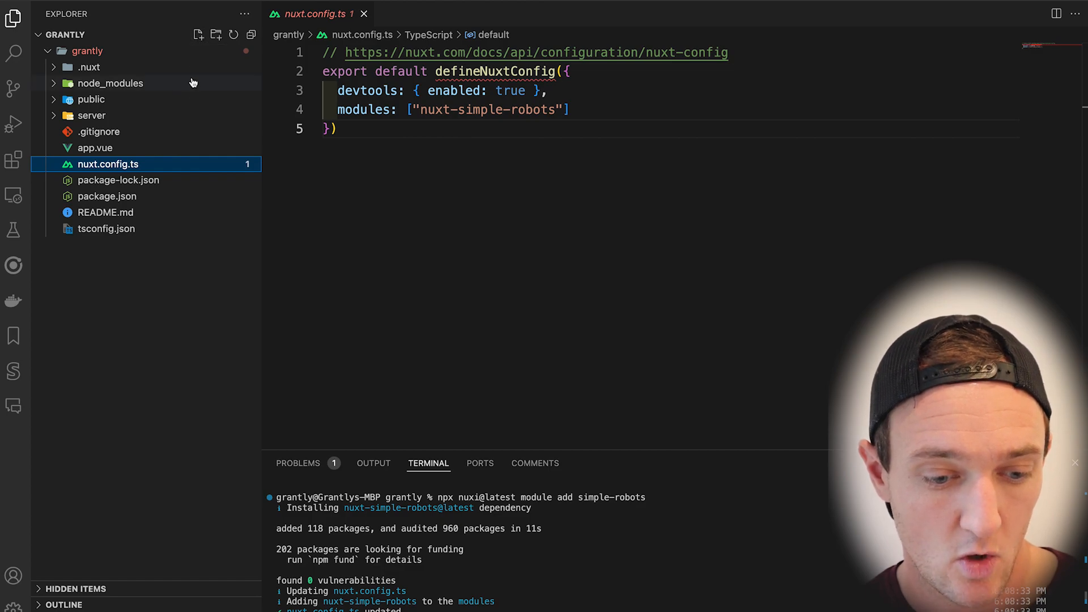
click(198, 34)
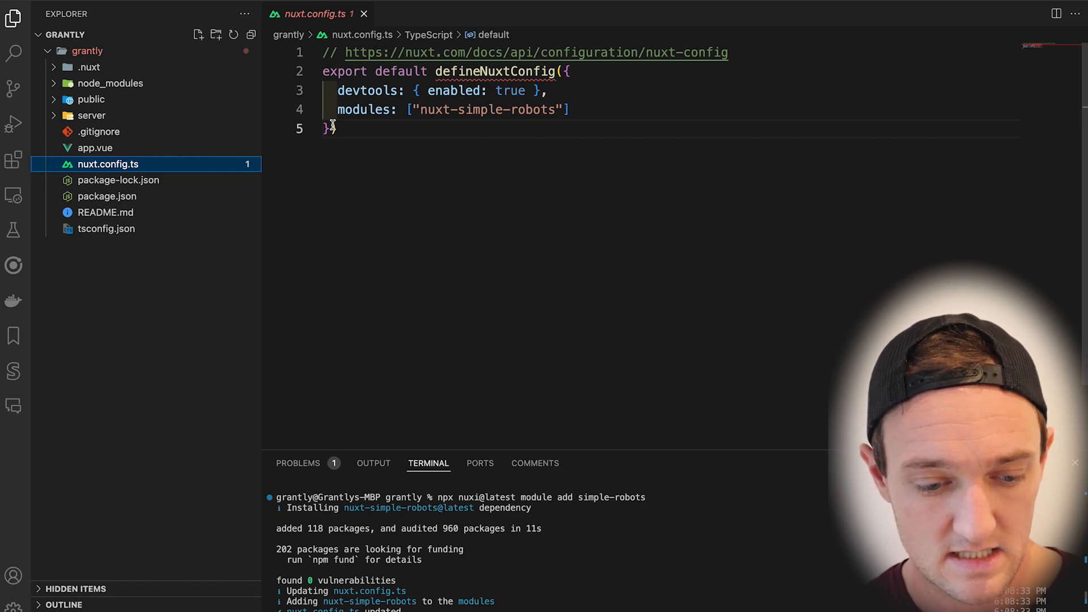
mouse_move(243, 304)
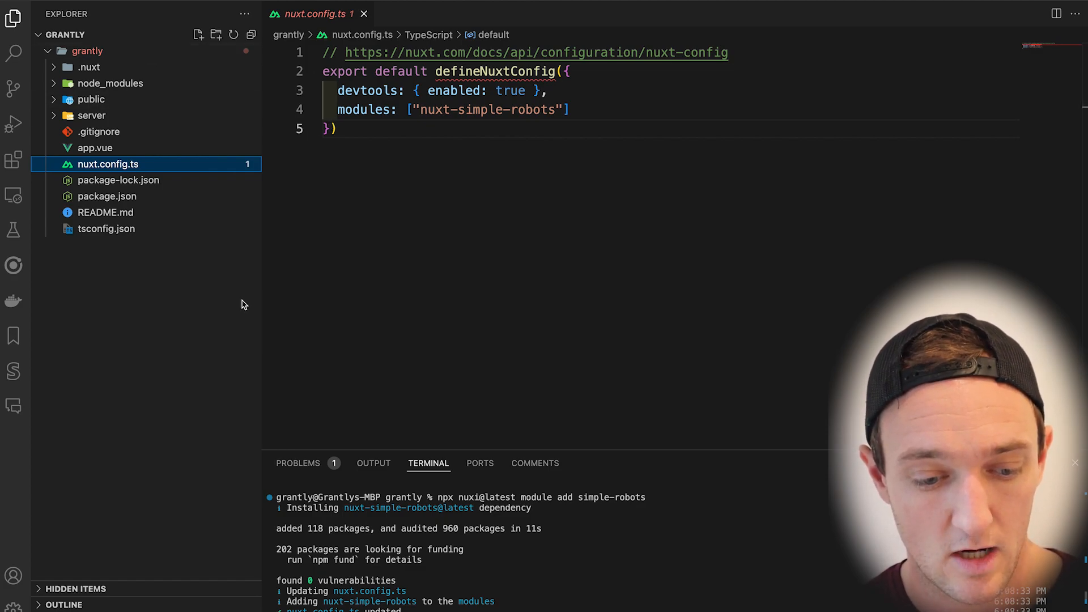
- Create .vscode/settings.json containing {"deno.enable": false}, then return to nuxt.config.ts
click(216, 34)
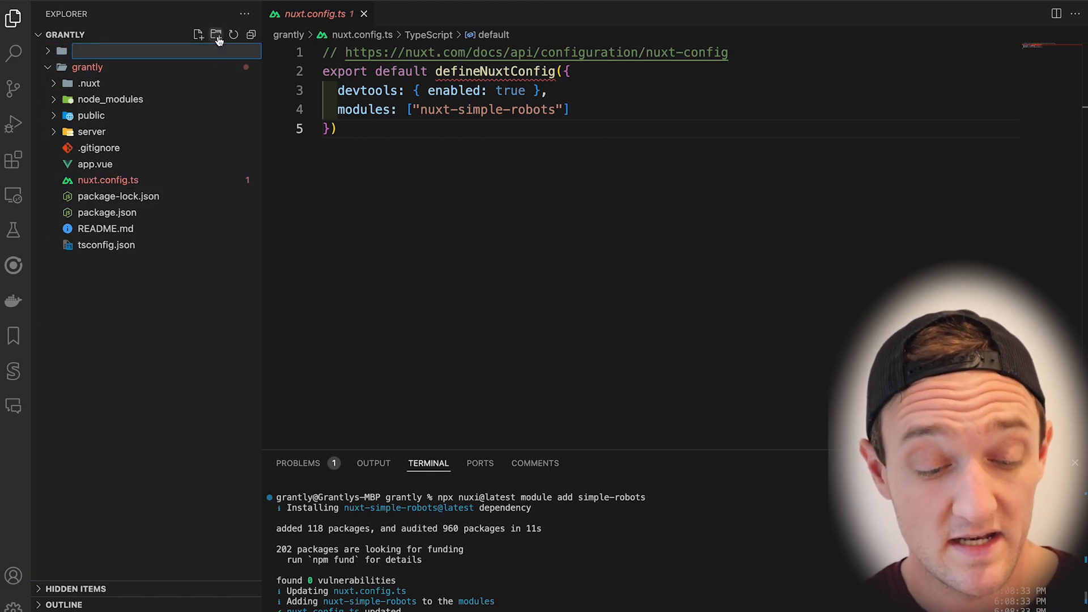
text(.vscode)
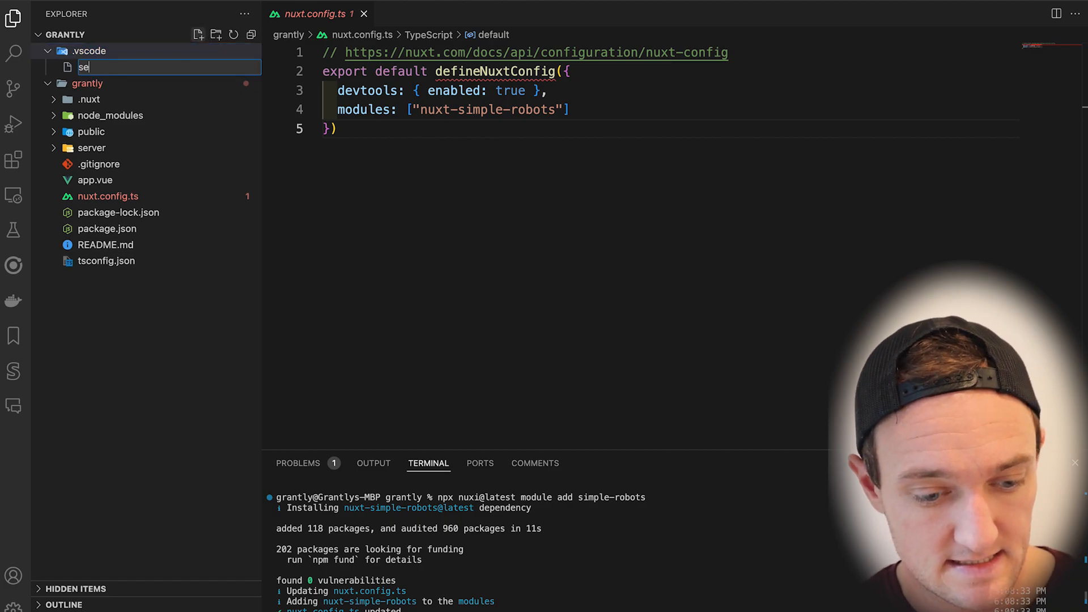
text(ttings.json)
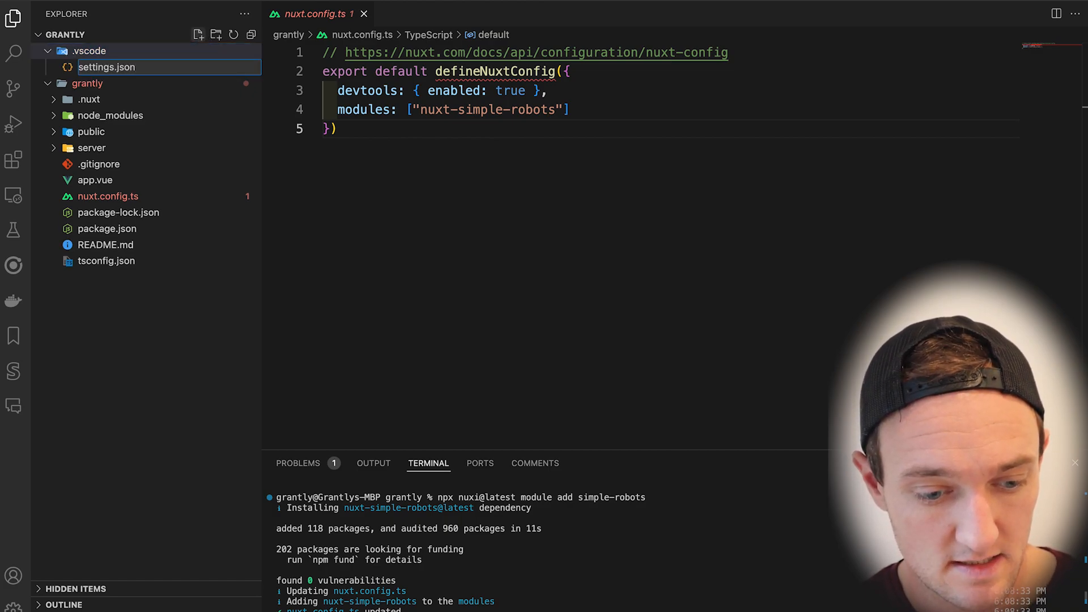
click(106, 66)
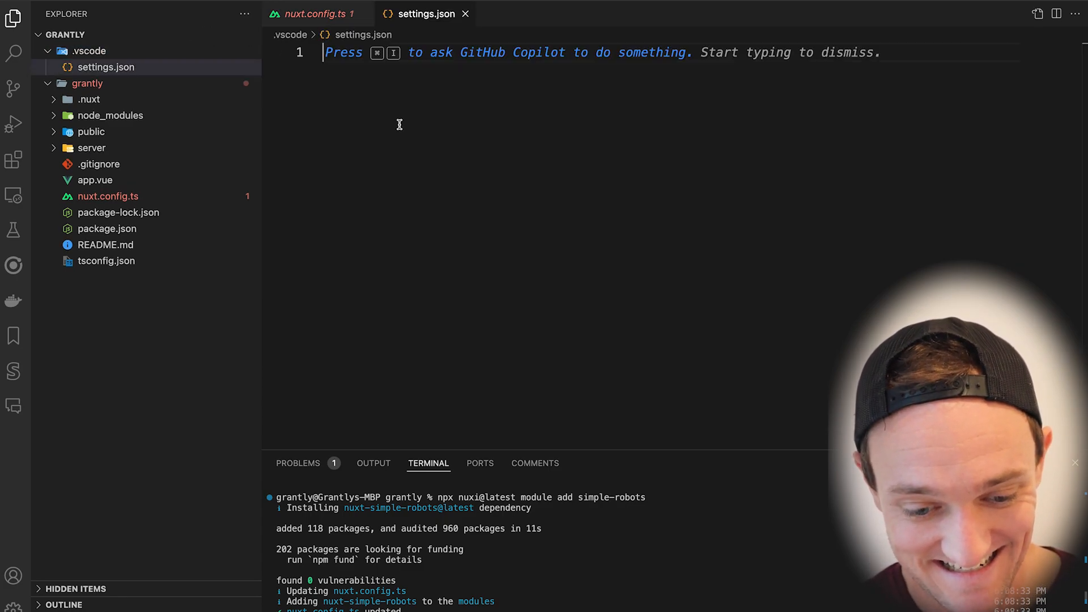
text("deno.enable": false)
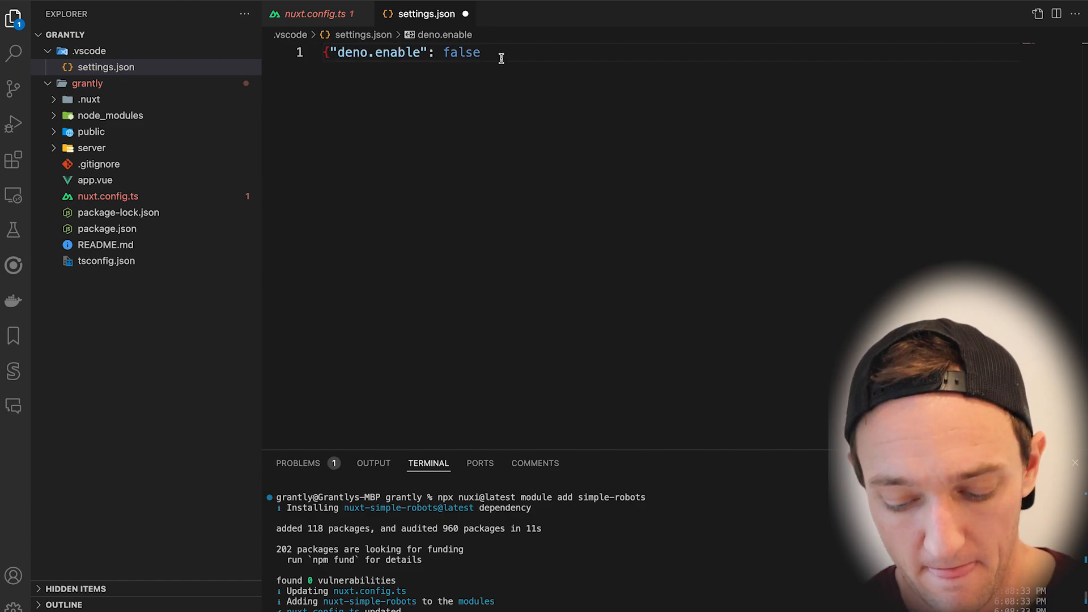
text(})
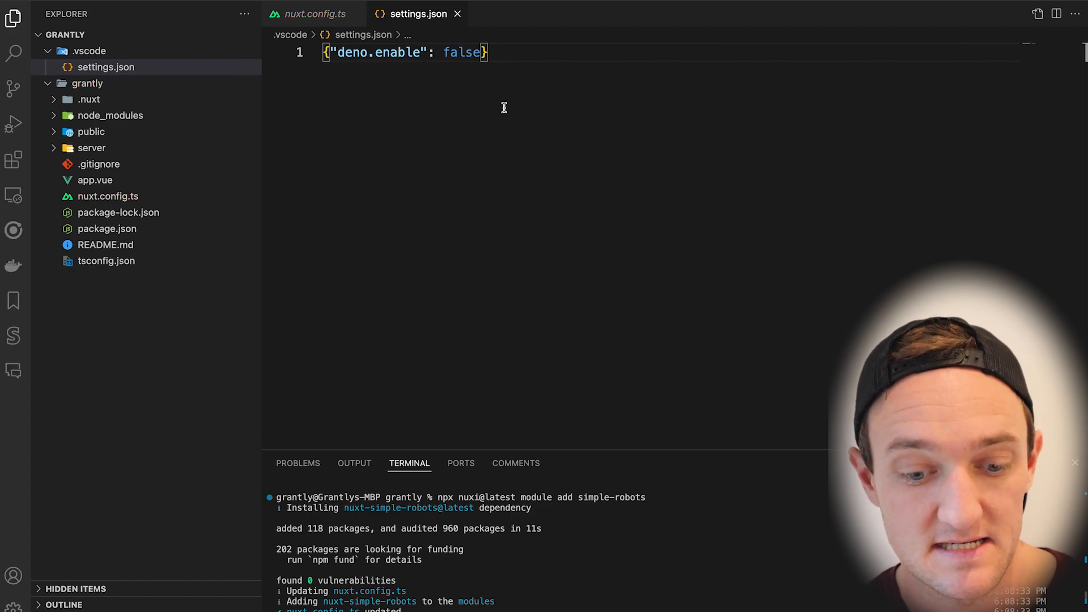
click(312, 13)
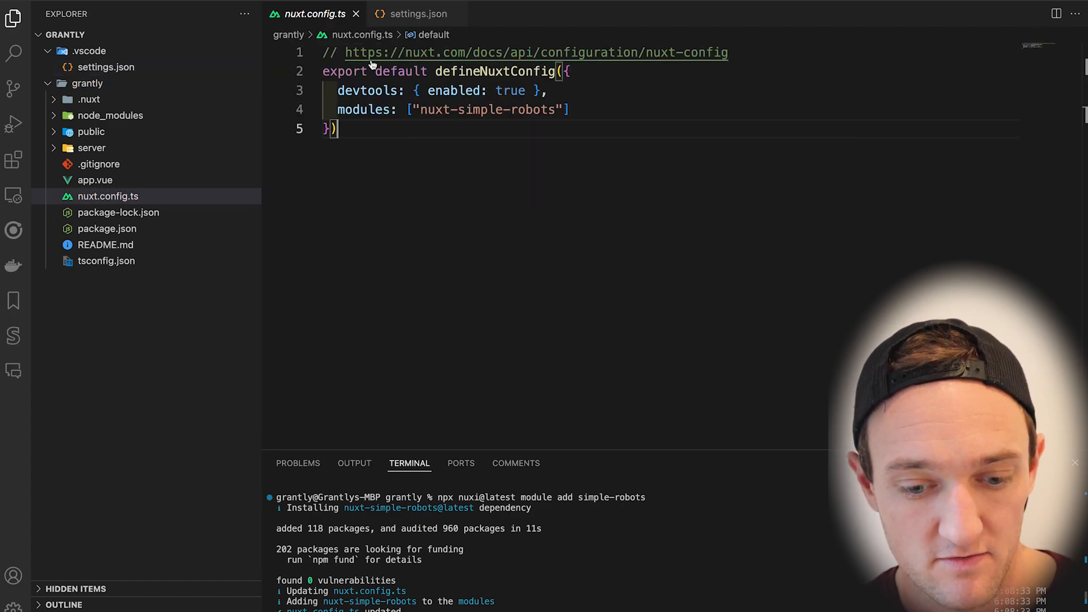
- Run npm run dev in the integrated terminal to restart the Nuxt server
click(417, 13)
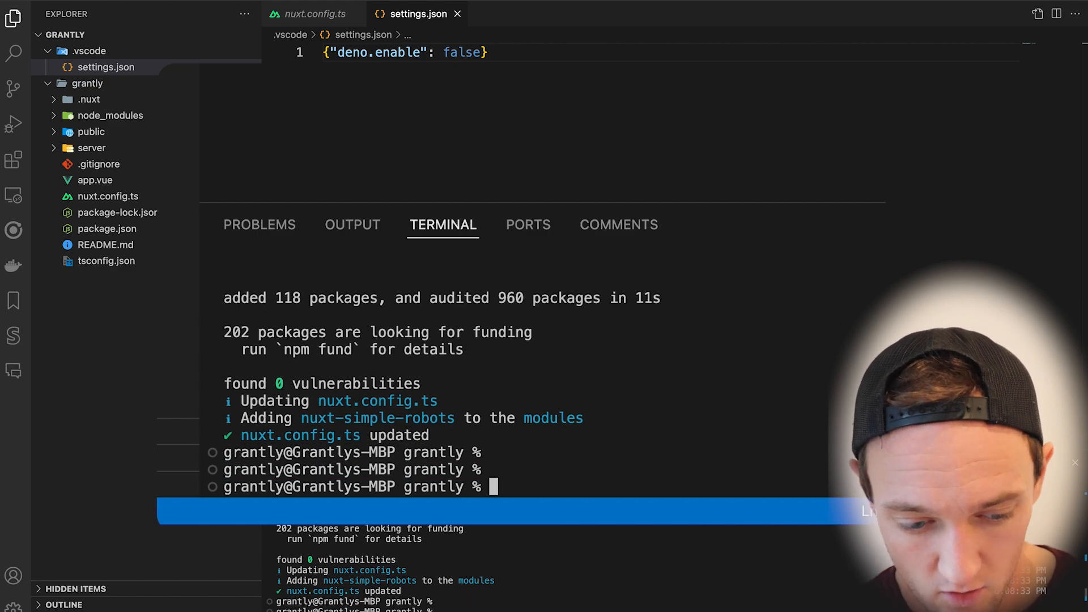
text(npm)
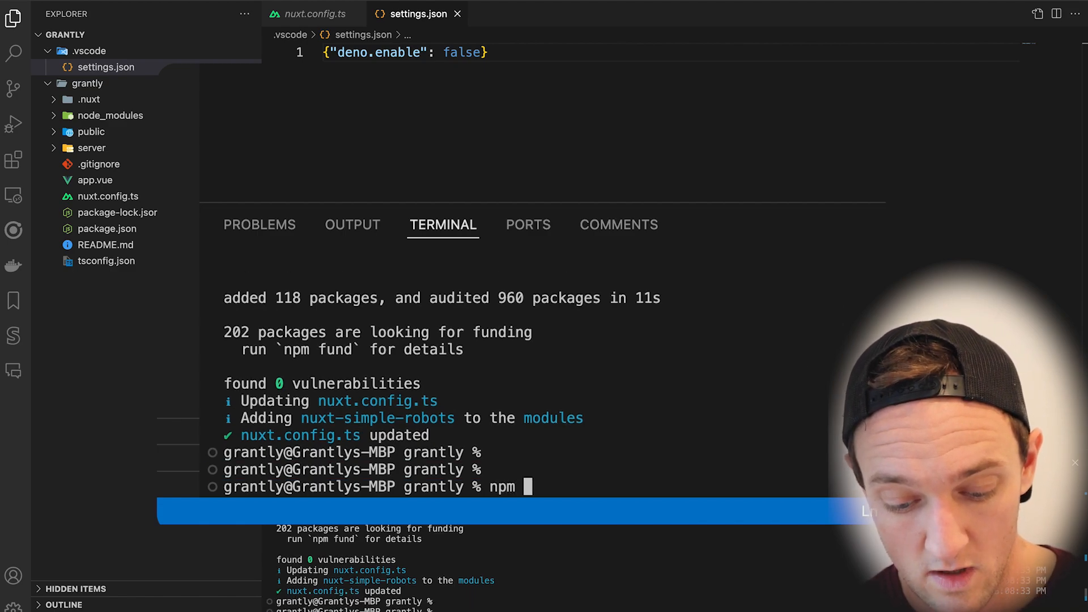
text(run dev)
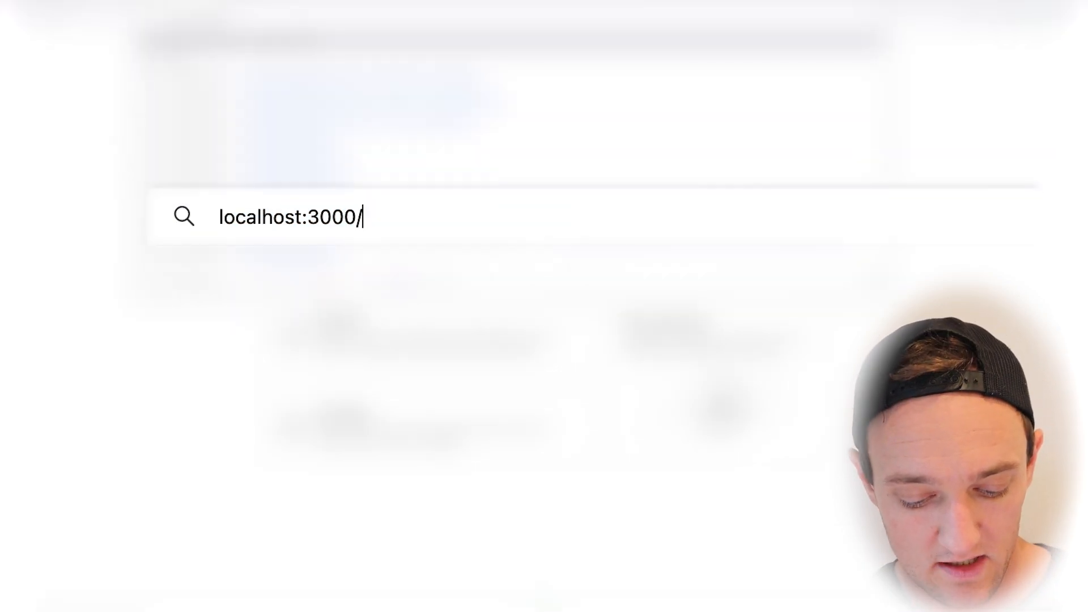
- Visit localhost:3000/robots.txt, then try localhost:3000/sitemap.xml
text(robots.txt)
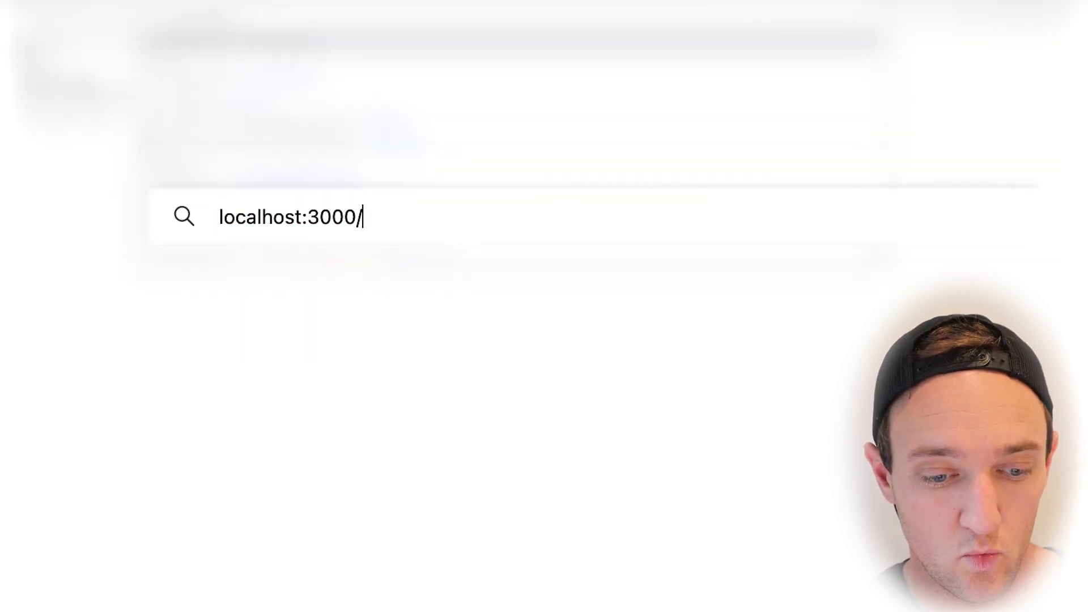
text(sitemap.xml)
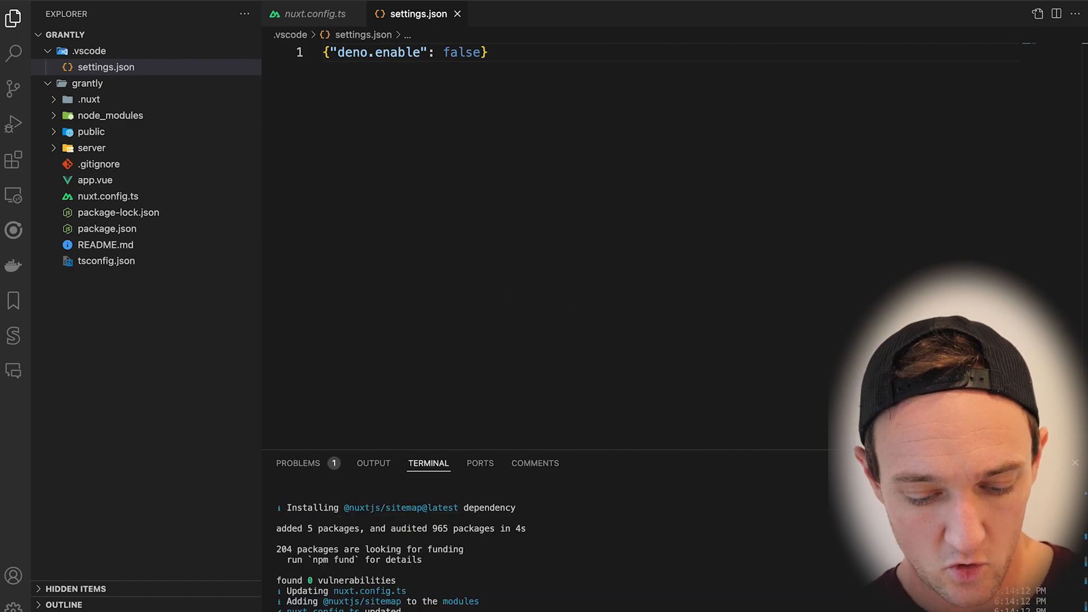
mouse_move(98, 204)
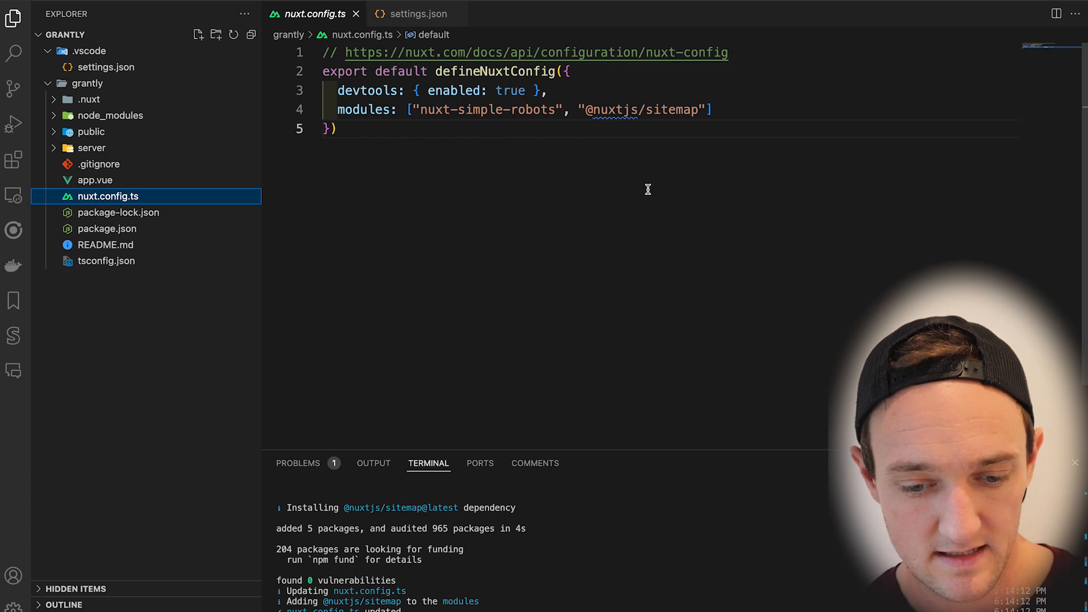
click(118, 213)
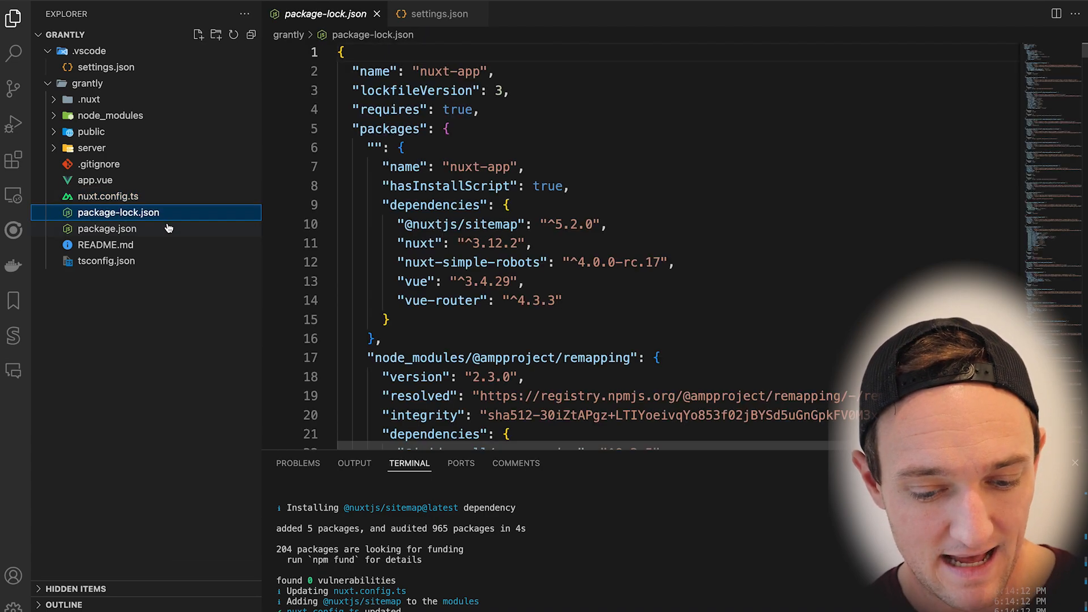
click(107, 229)
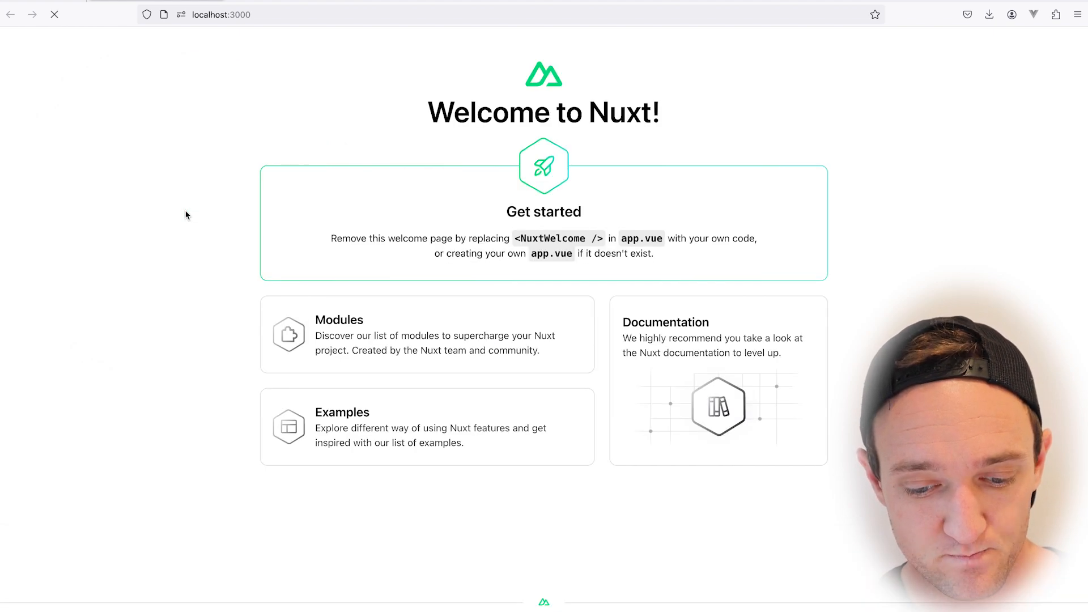
- Navigate Firefox to localhost:3000/sitemap.xml
text(localhost:3000/sitemap.xml)
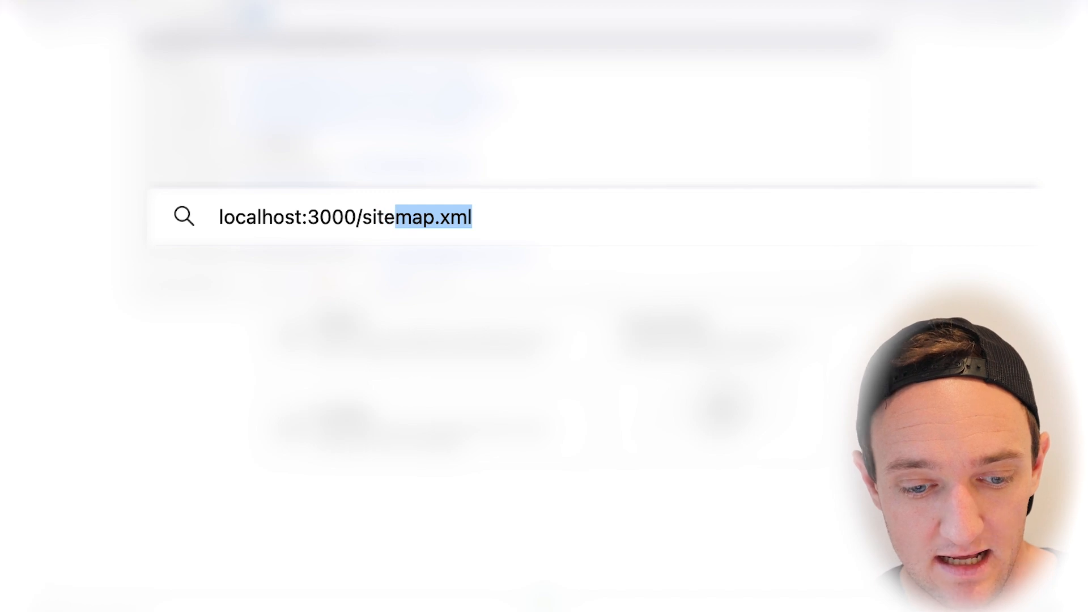